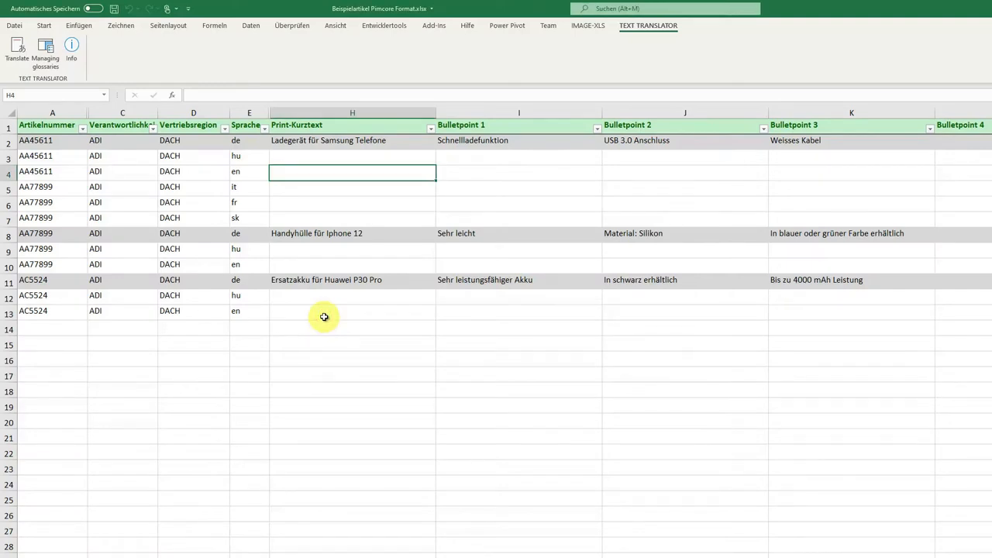
mouse_move(323, 315)
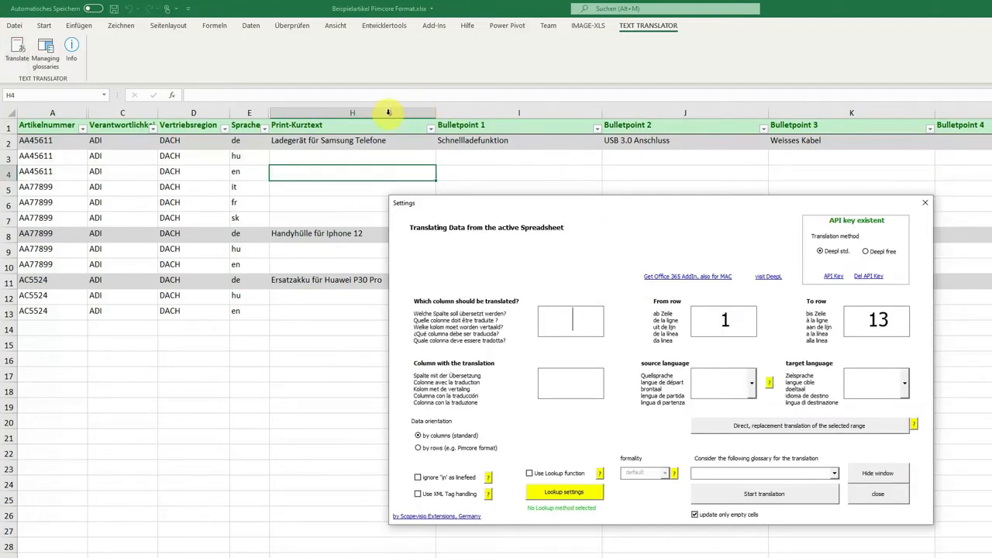
left_click(352, 111)
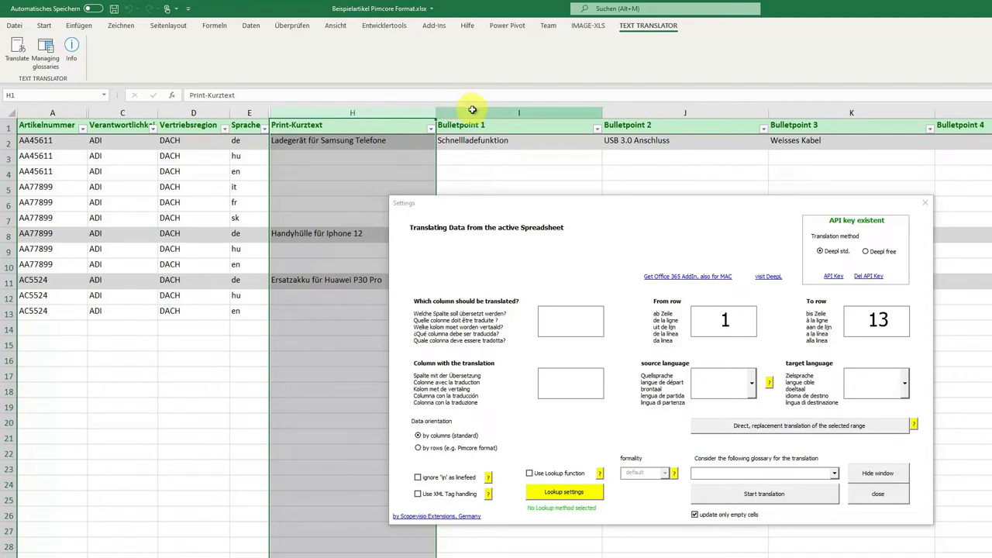
left_click(518, 139)
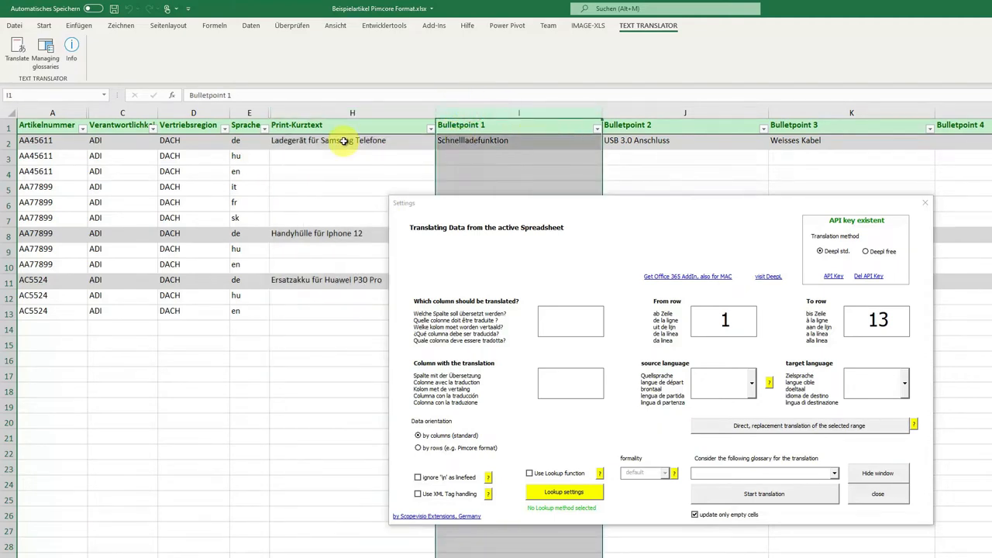
left_click(341, 140)
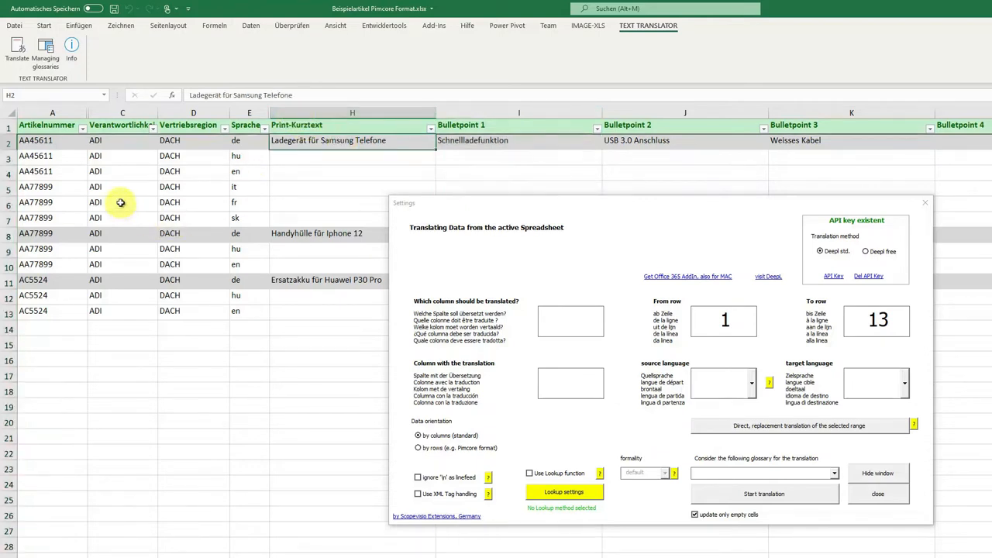
mouse_move(121, 185)
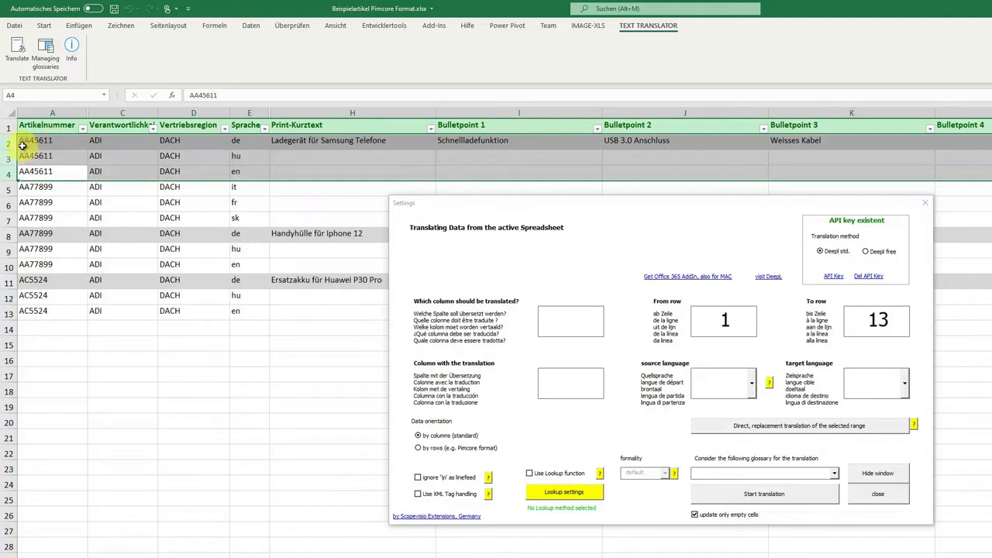
left_click(39, 169)
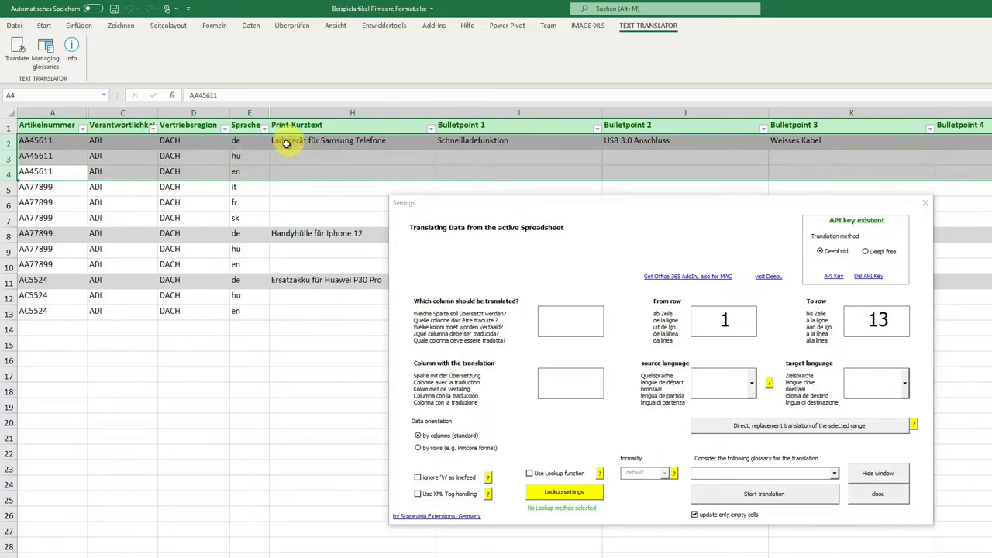
mouse_move(269, 158)
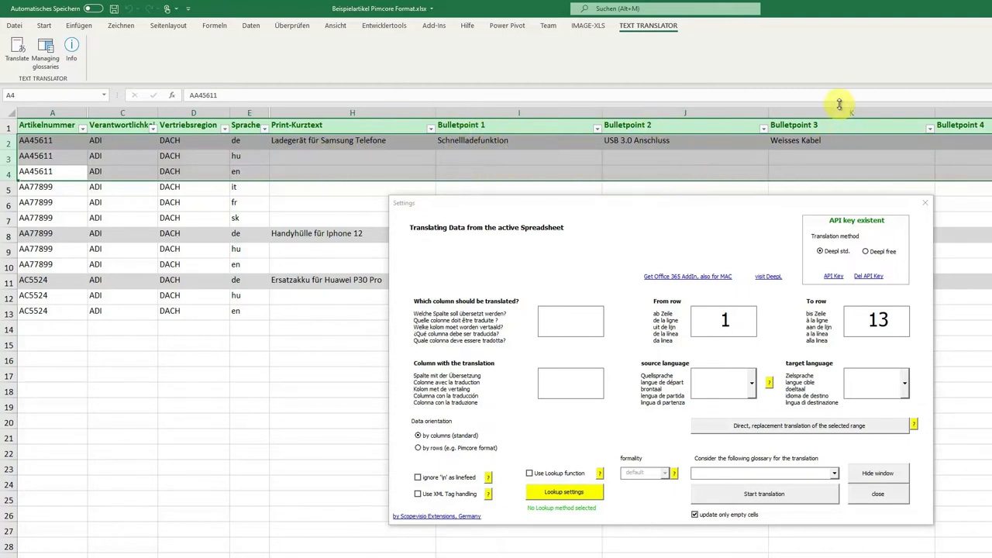
mouse_move(417, 177)
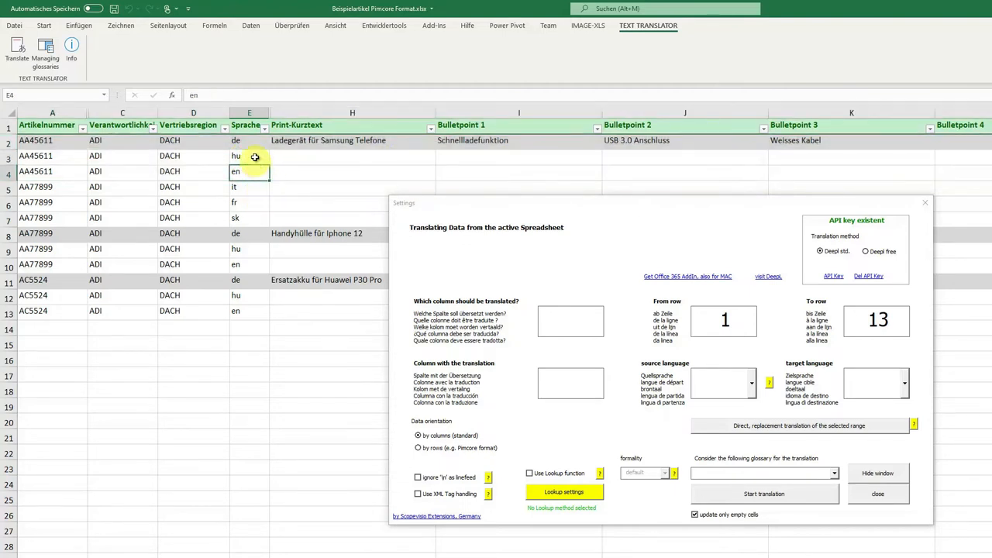
left_click(248, 155)
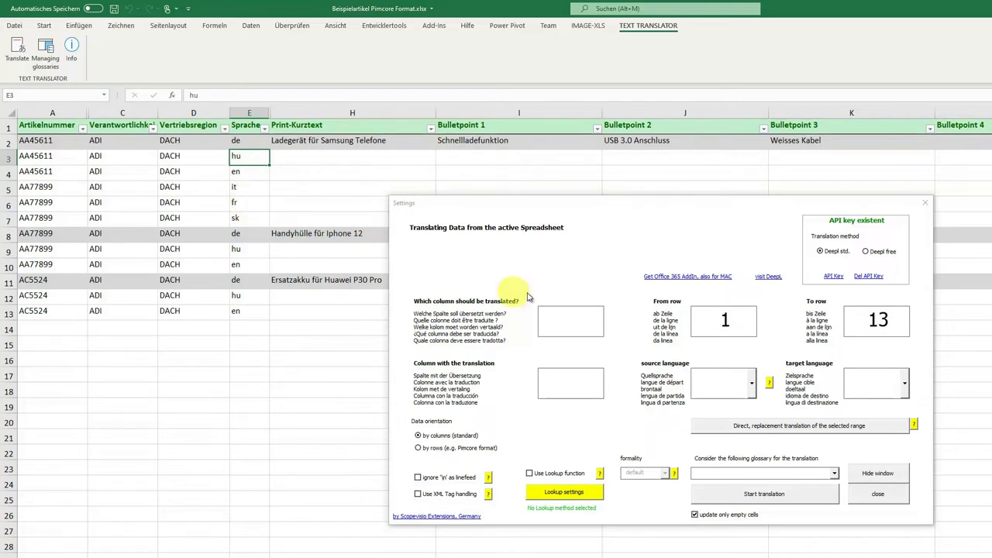
mouse_move(502, 364)
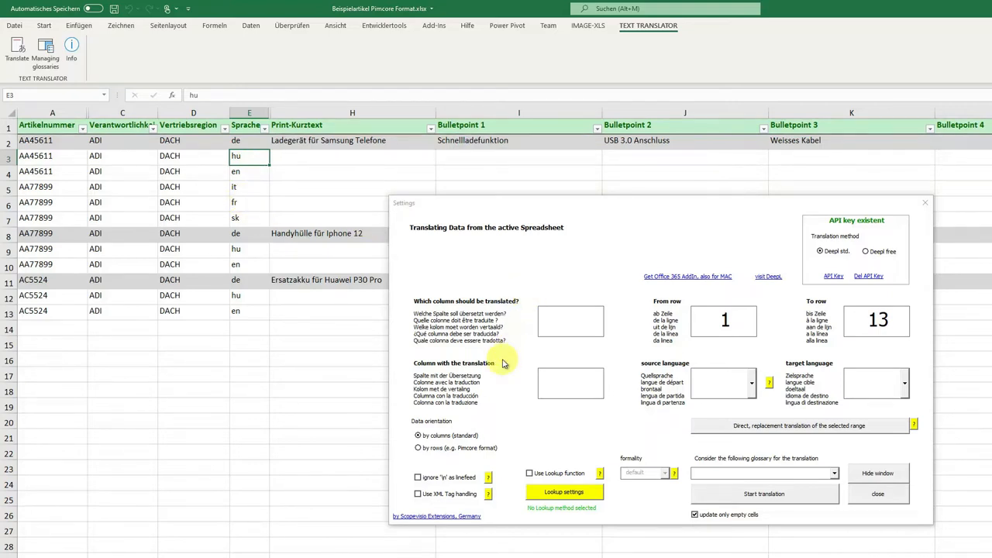
left_click(418, 448)
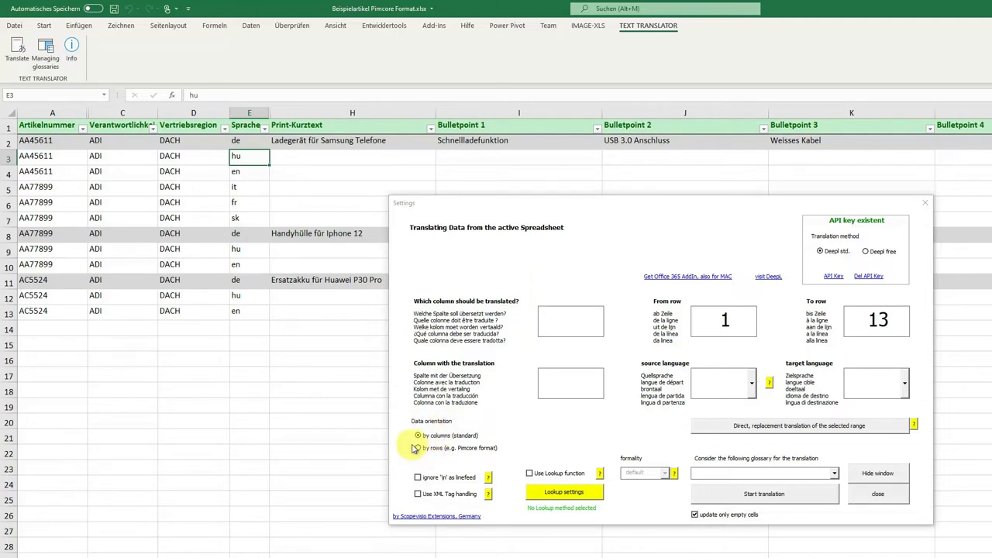
Choose 'by rows (e.g. Pimcore format)' as the data orientation in the translator settings.
left_click(419, 448)
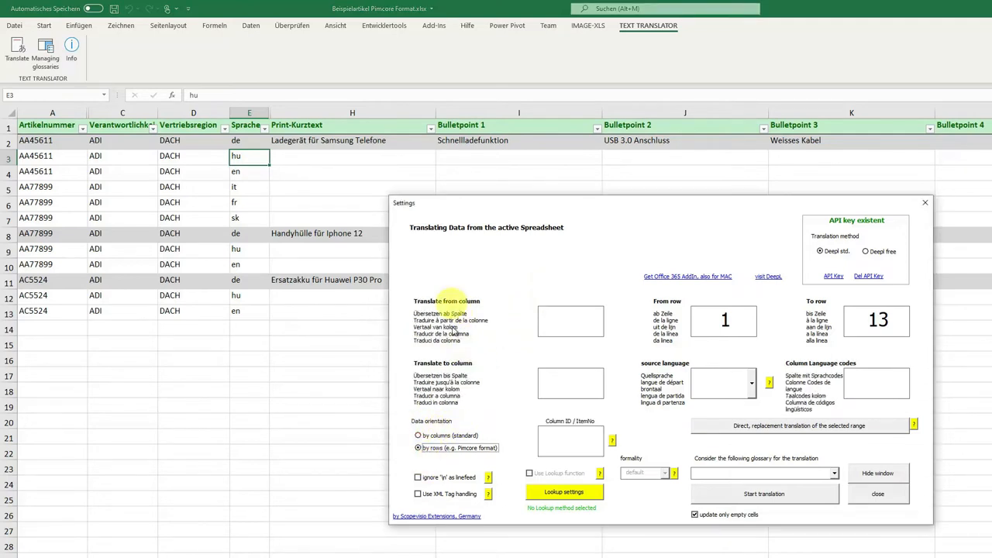
left_click(419, 436)
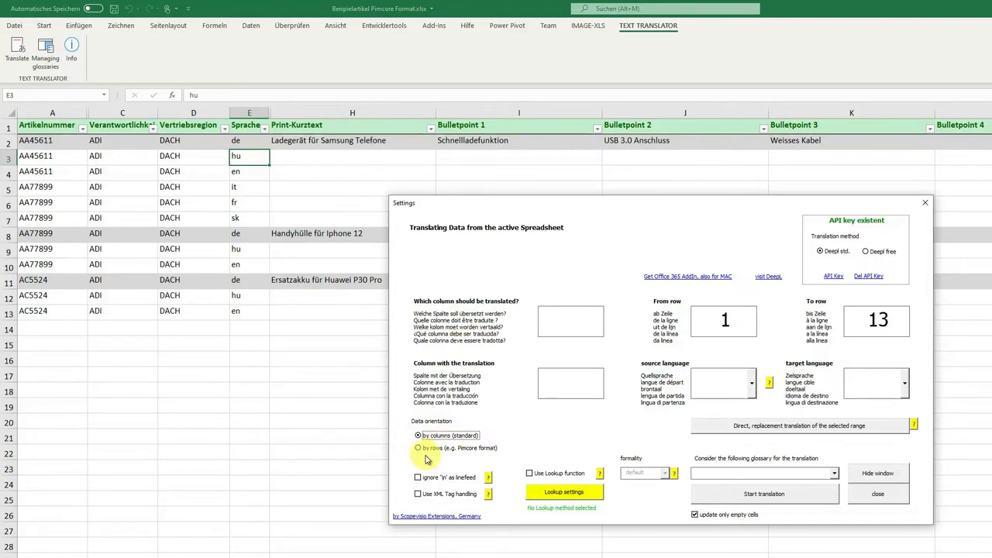
left_click(417, 448)
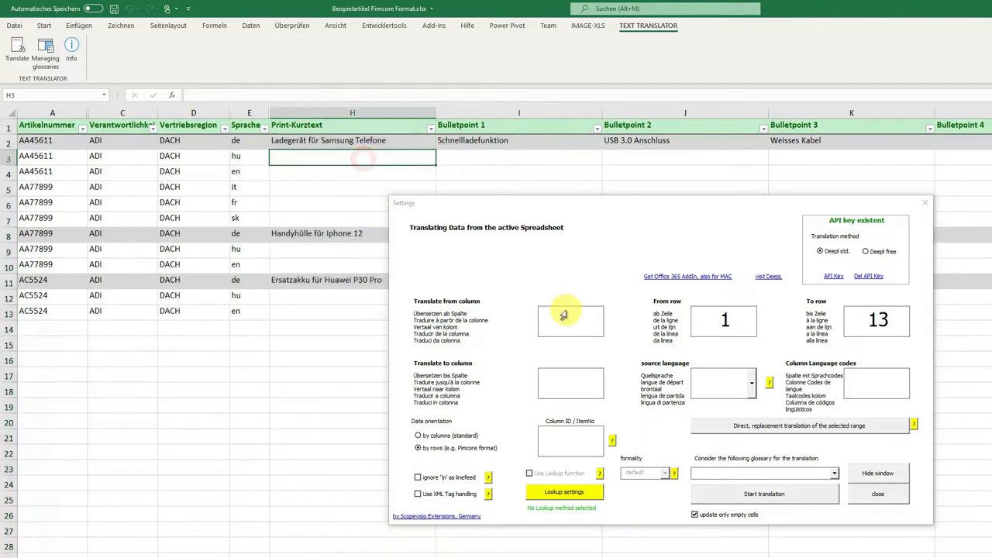
Enter H as source column and K as target column for rows 2 to 13, with DE as source.
type("H")
type("2")
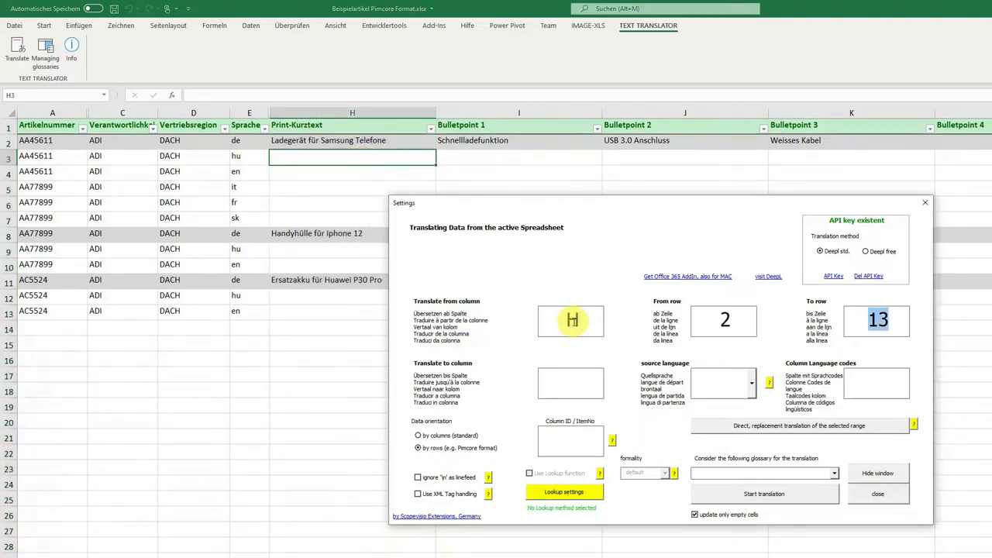
left_click(570, 383)
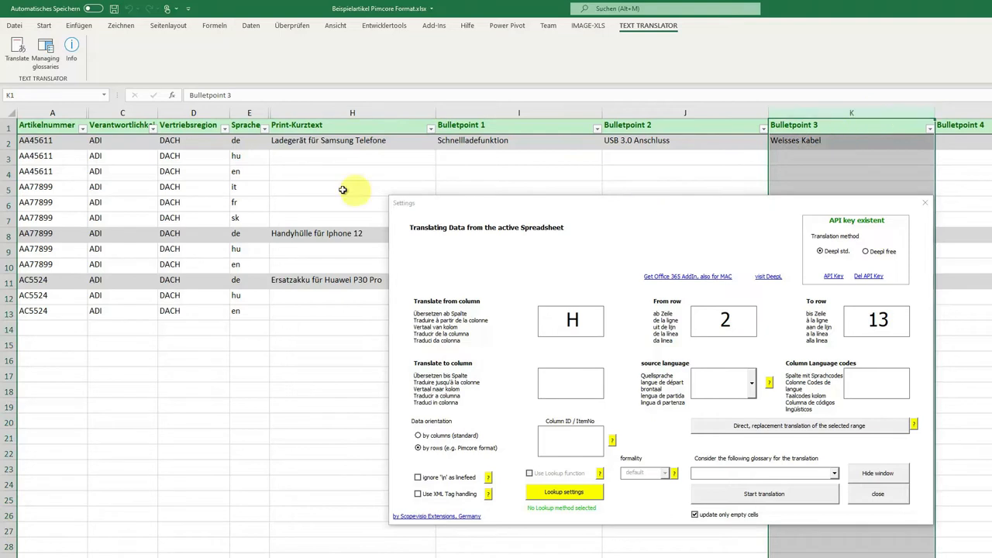
left_click(353, 111)
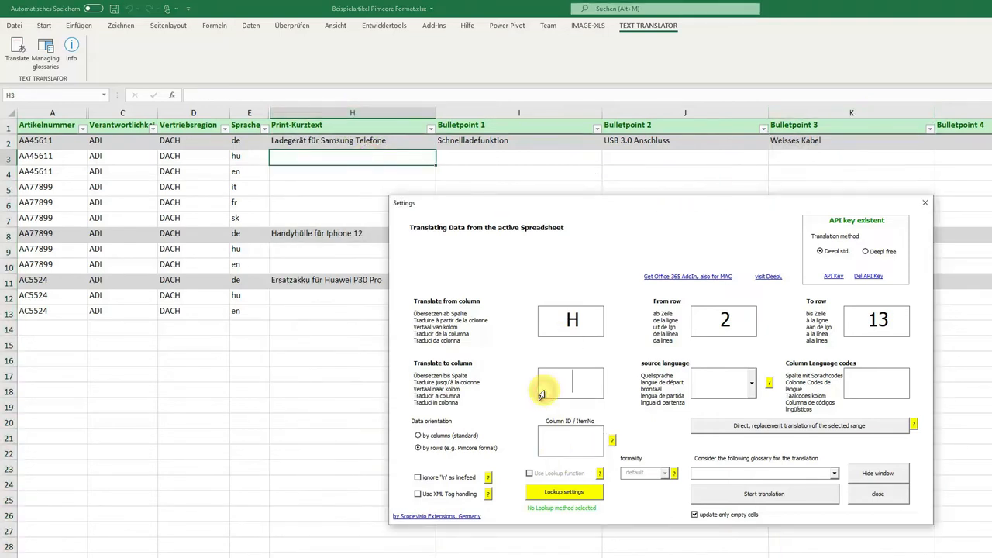
type("K")
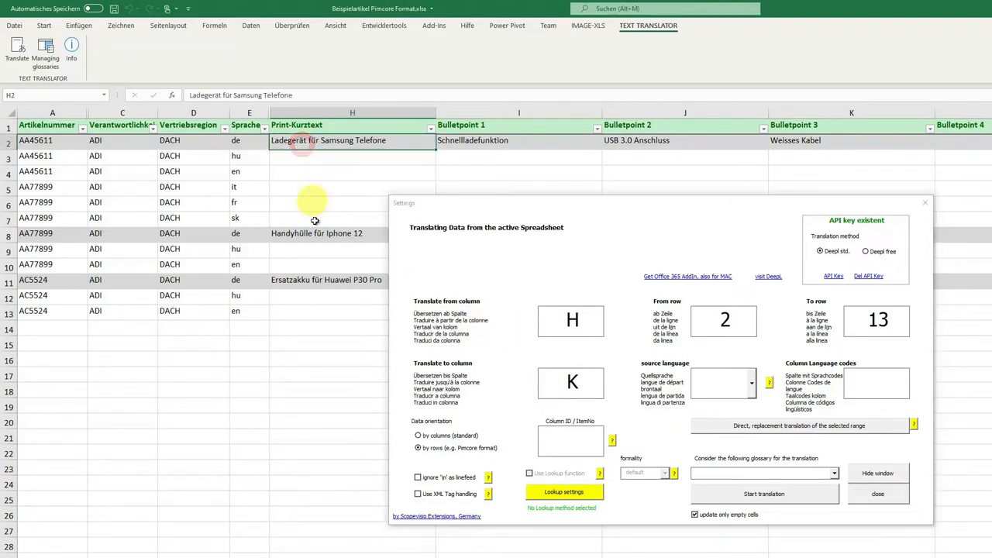
left_click(322, 281)
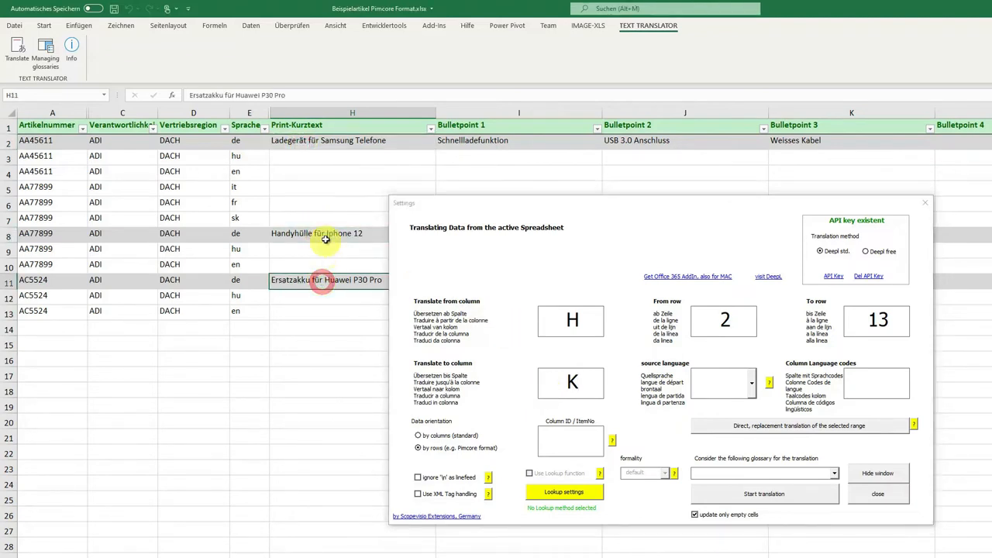
left_click(329, 140)
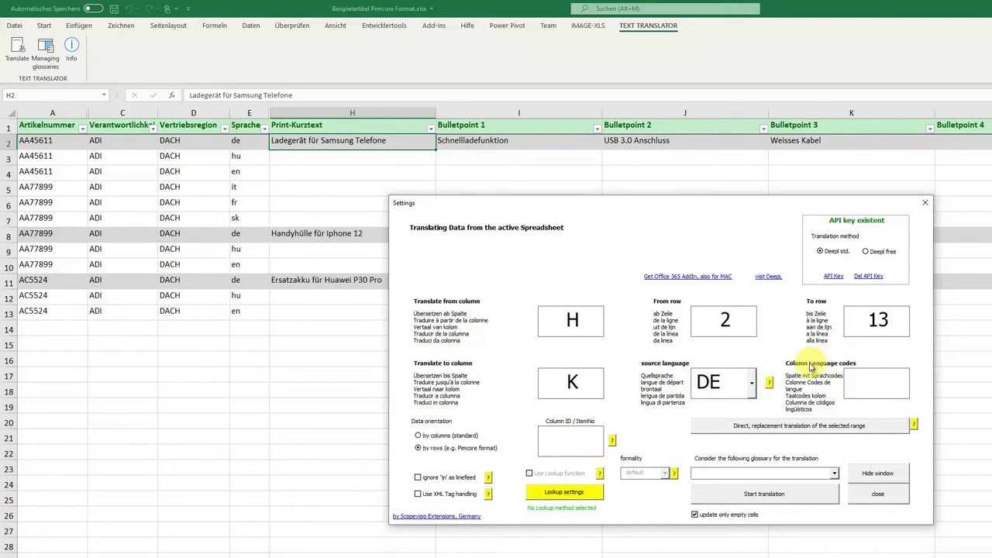
mouse_move(236, 155)
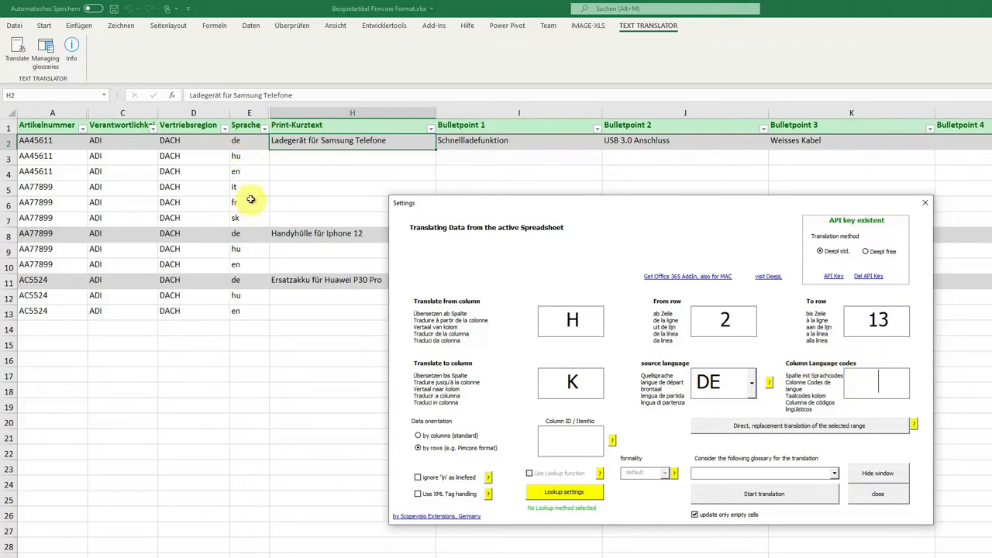
mouse_move(251, 191)
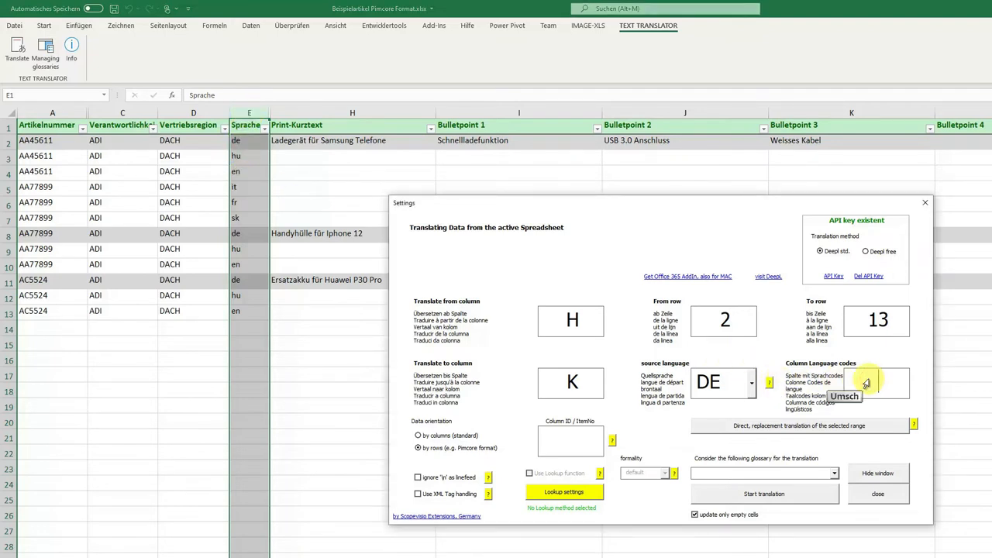
Enter E as the language-codes column and look at the article numbers in column A.
type("E")
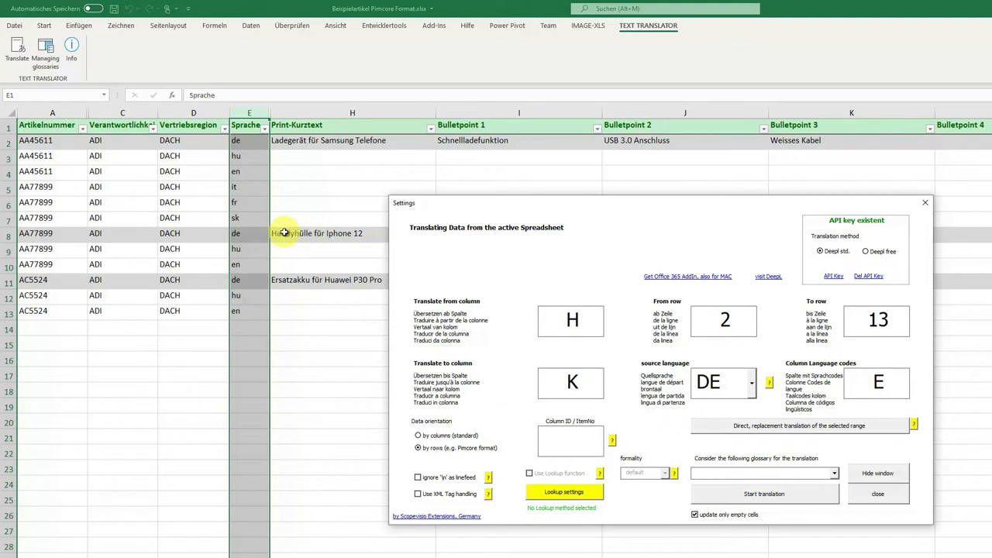
mouse_move(210, 193)
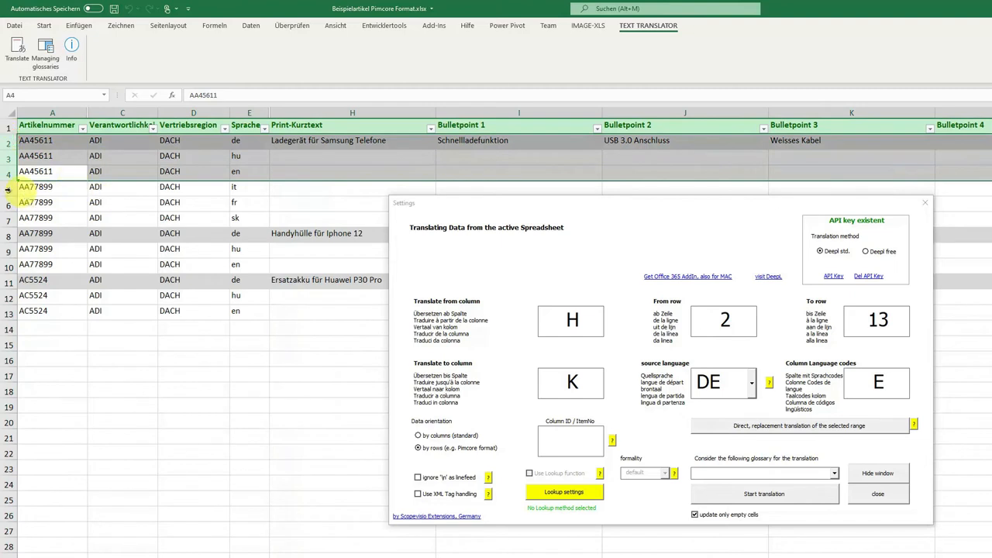
left_click(46, 204)
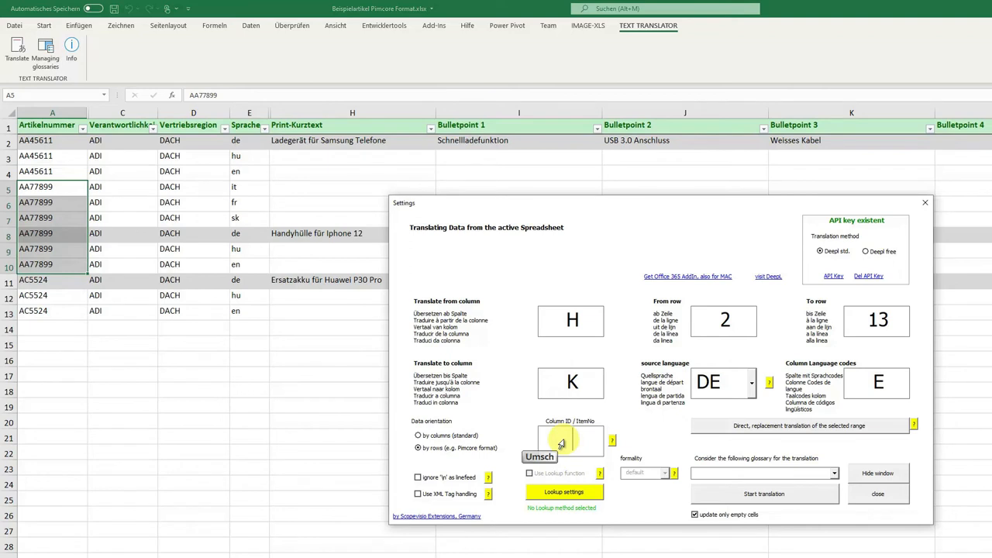
Read the Column ID explanation and enter A as the ID column.
left_click(614, 439)
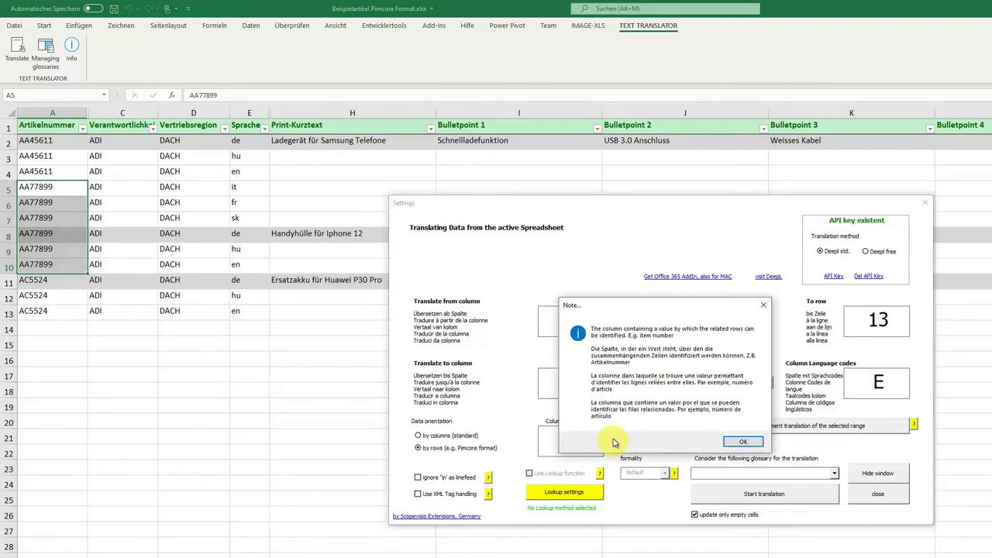
mouse_move(674, 324)
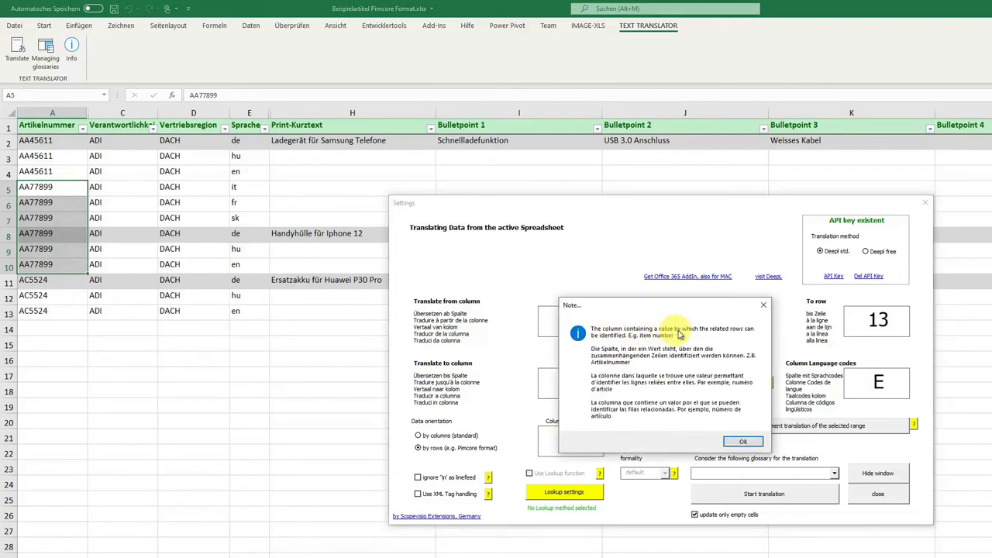
mouse_move(751, 335)
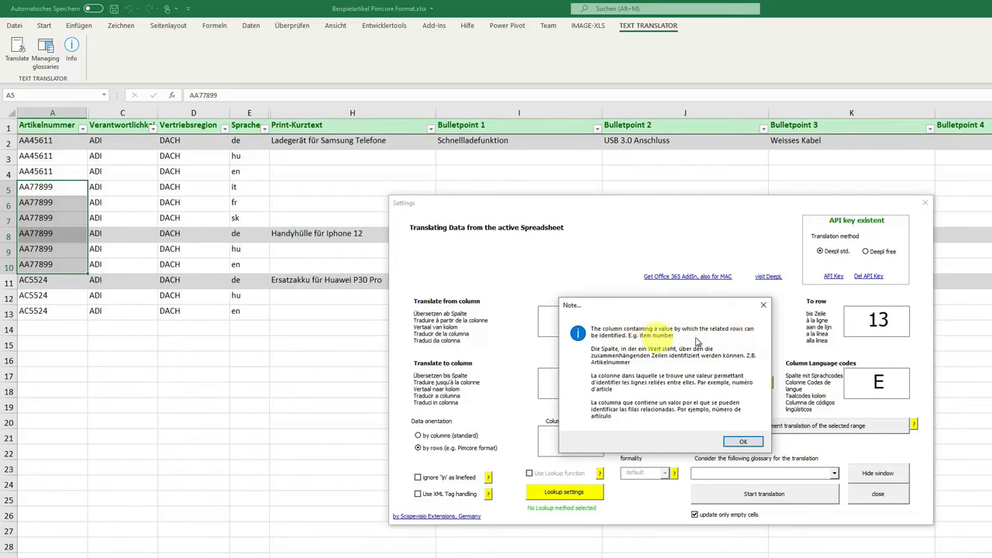
left_click(744, 441)
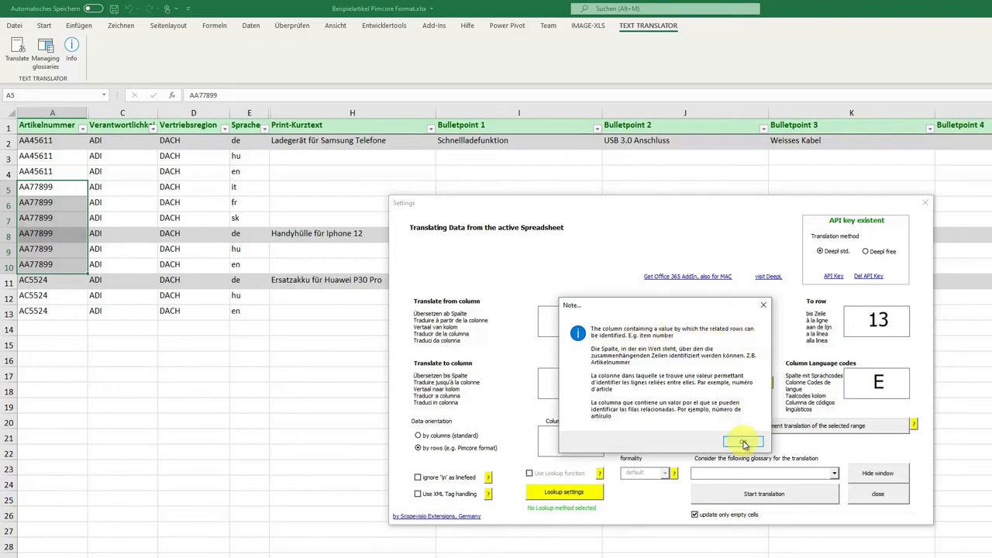
left_click(739, 443)
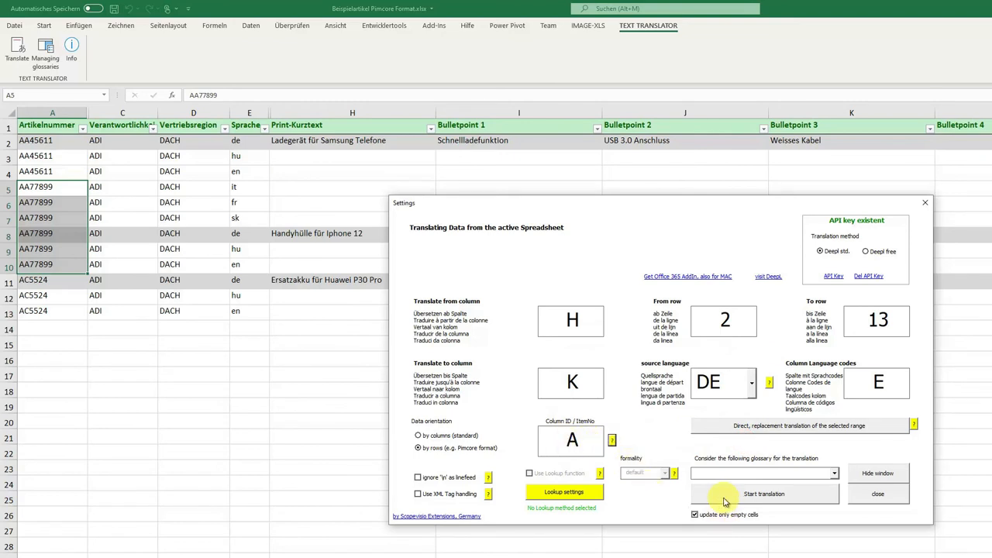
Run the translation for rows 2 to 13 and acknowledge the completion message.
left_click(769, 496)
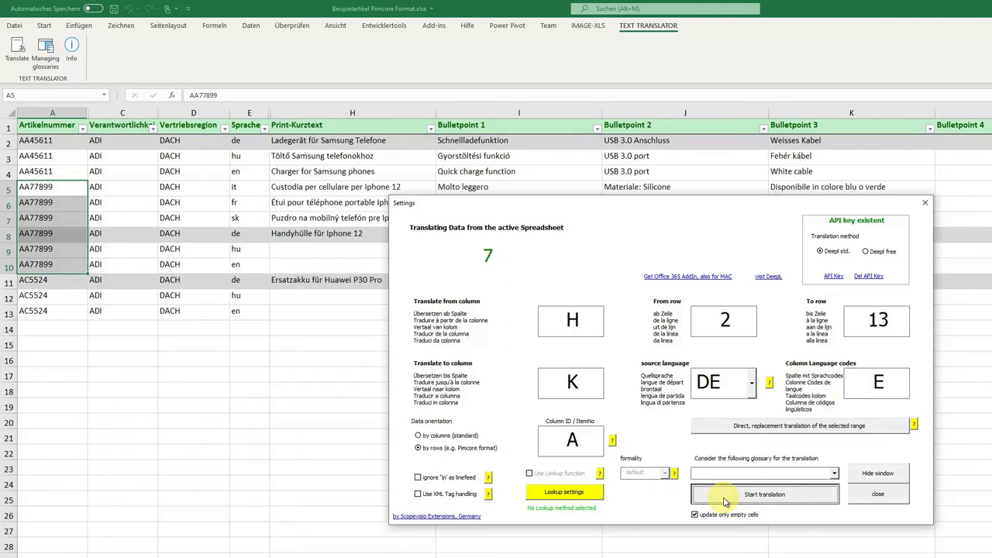
left_click(768, 496)
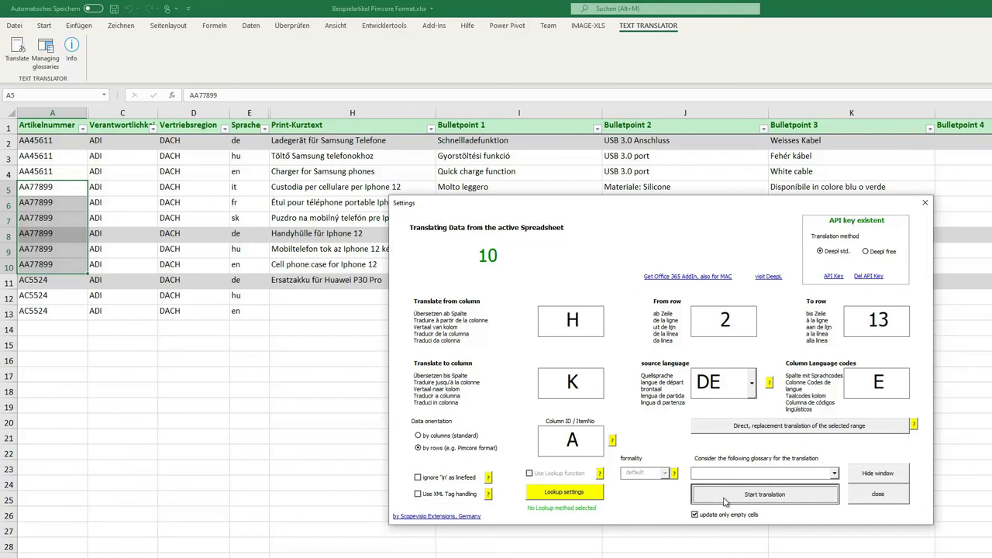
left_click(769, 496)
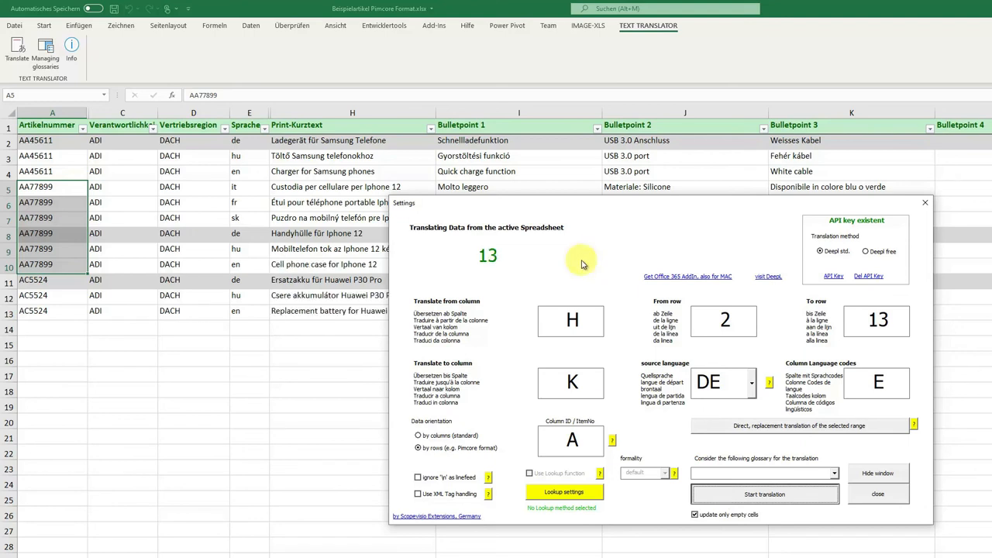
left_click(778, 496)
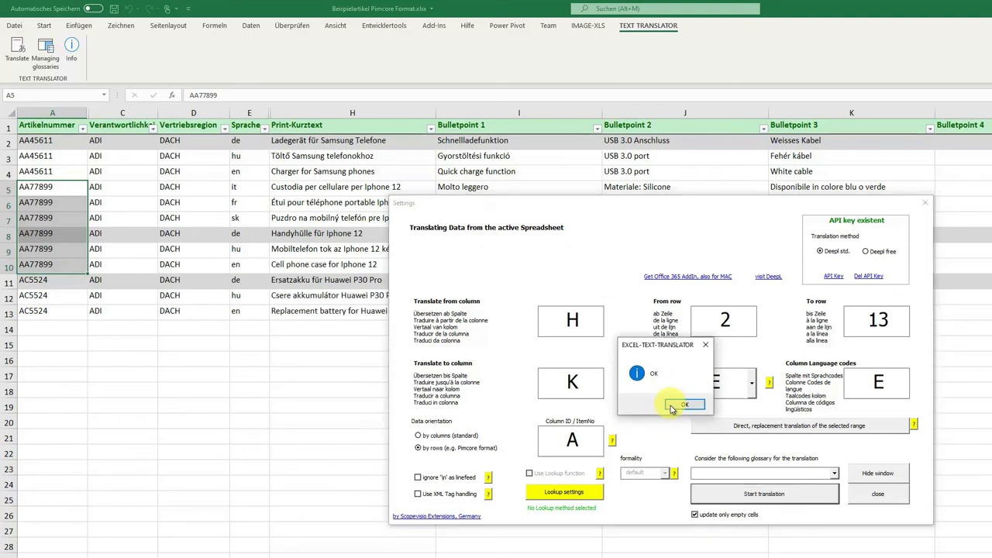
left_click(685, 403)
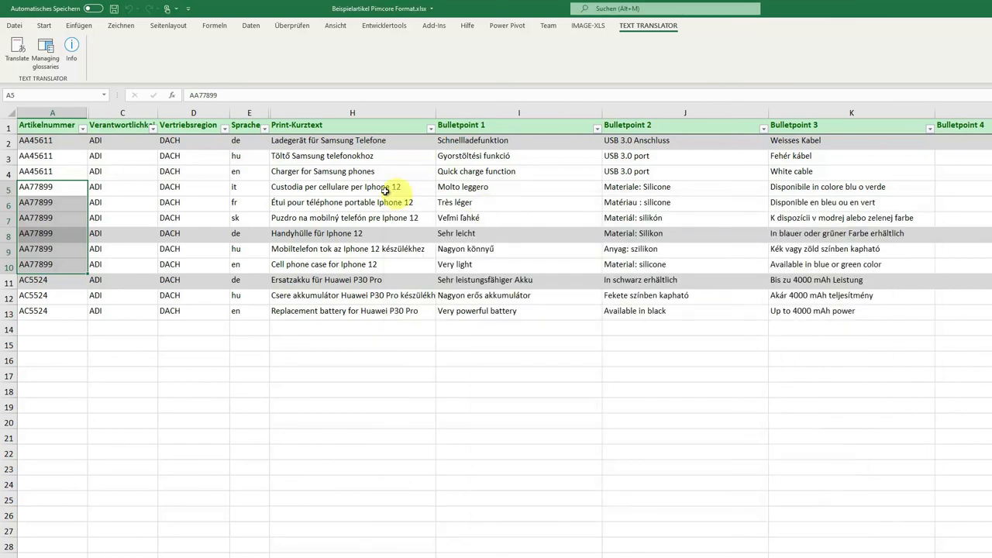